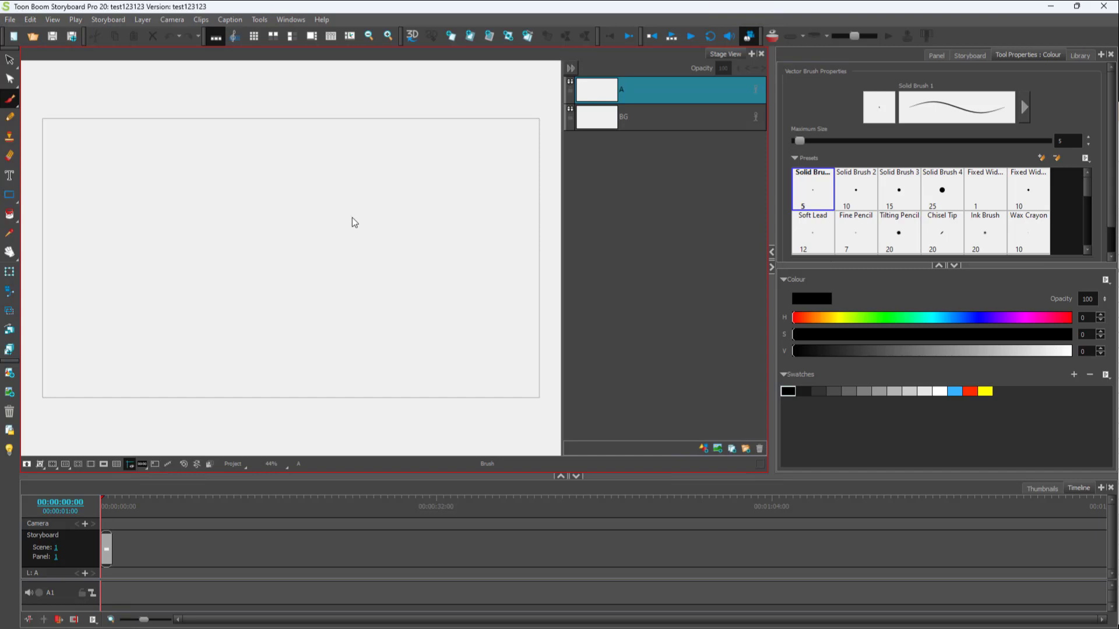
mouse_move(14, 108)
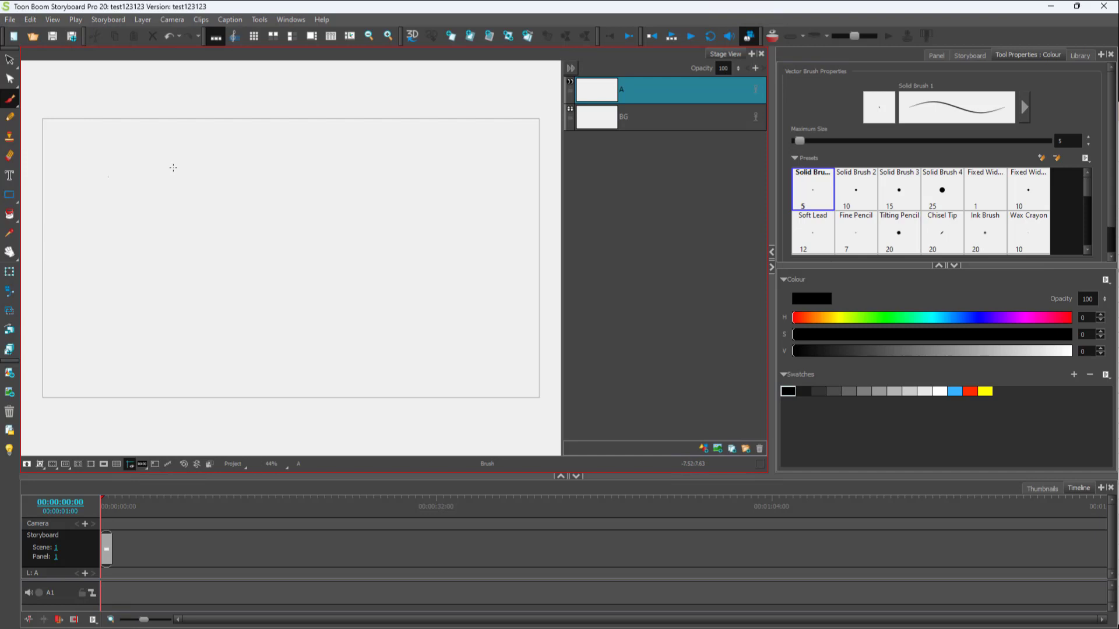
Draw a thin black looping stroke across the left half of the panel at brush size 5.
drag(173, 169, 293, 274)
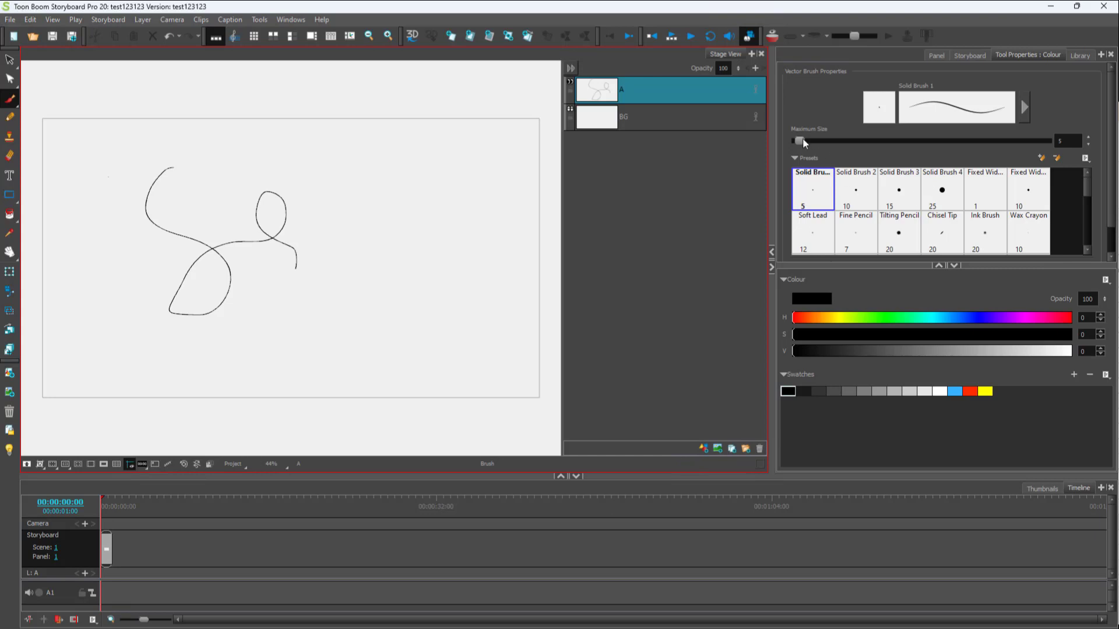
Raise the brush Maximum Size to about 57.6 and draw a thick S-curve right of the loop.
drag(799, 140, 830, 140)
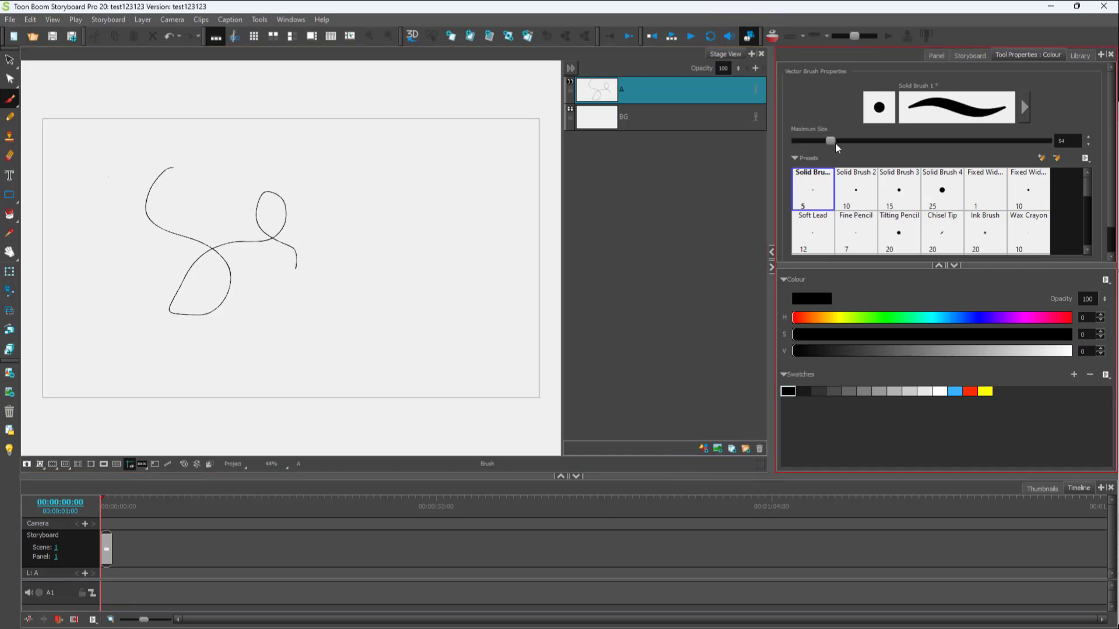
drag(830, 141, 832, 141)
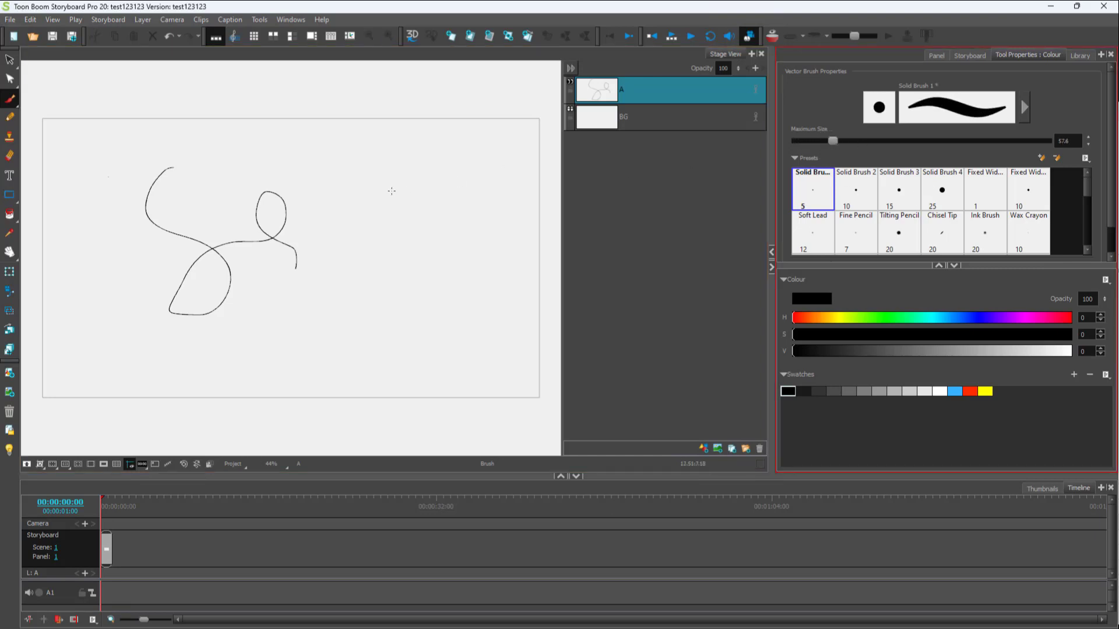
drag(385, 143, 389, 307)
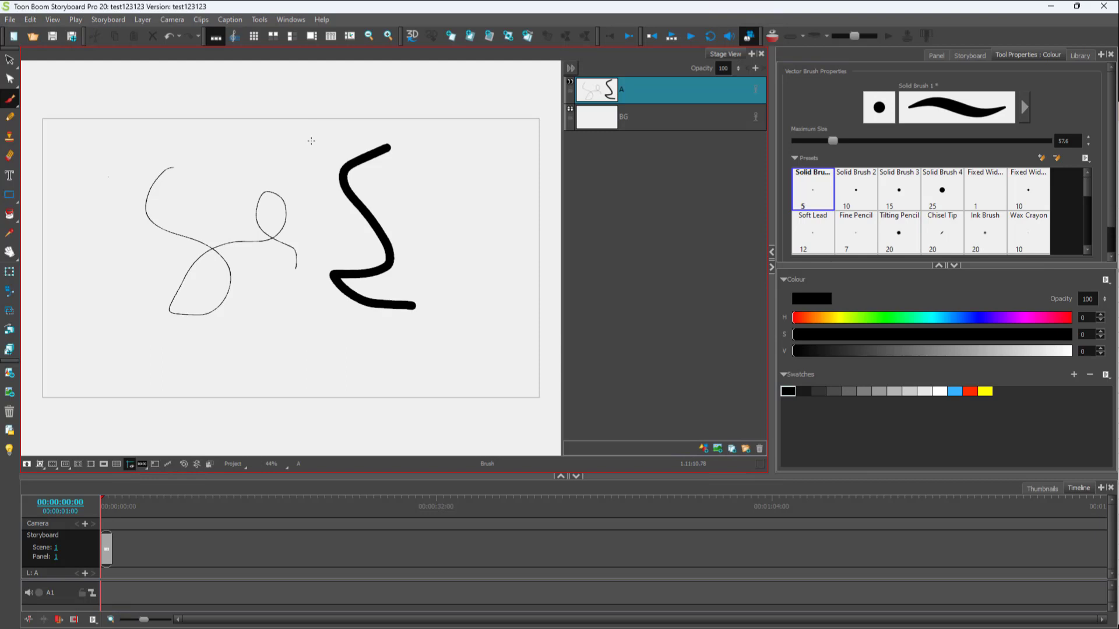
mouse_move(349, 211)
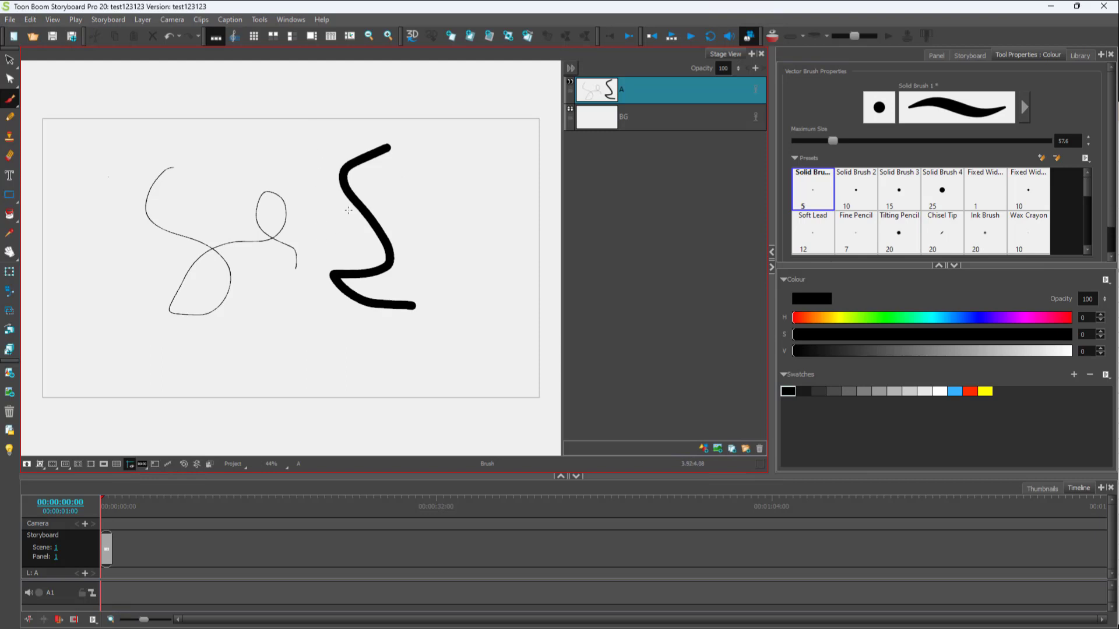
mouse_move(313, 193)
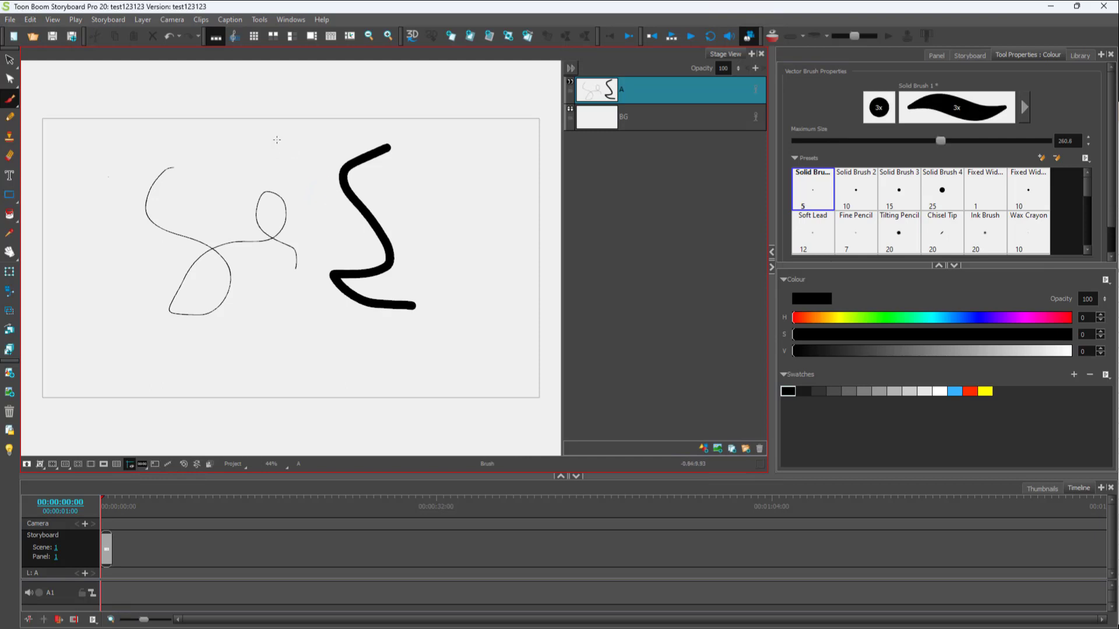
Paint a very wide stroke over the thin loop, then a long curve along the lower right.
drag(264, 129, 279, 350)
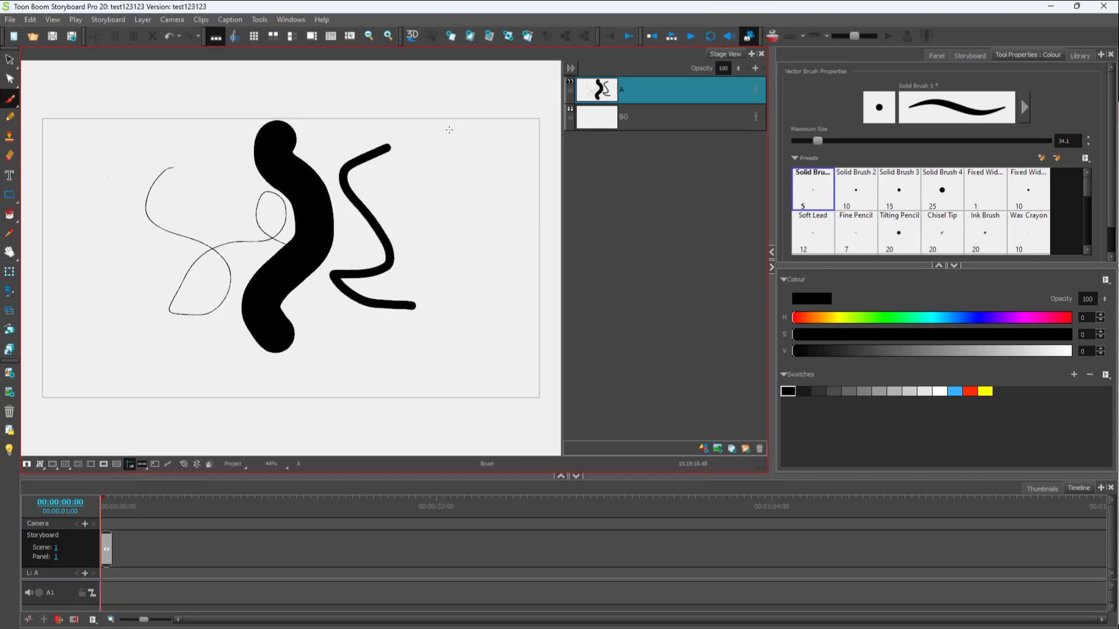
drag(448, 136, 261, 342)
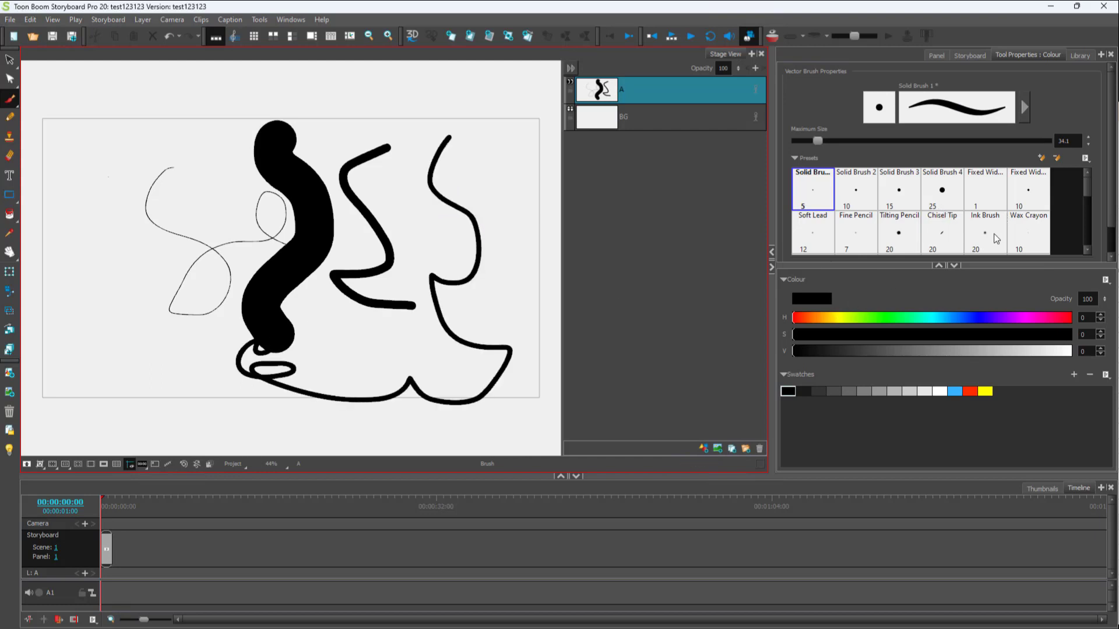
Switch to the Chinese Brush preset and paint bristly textured loops on the right side.
click(985, 189)
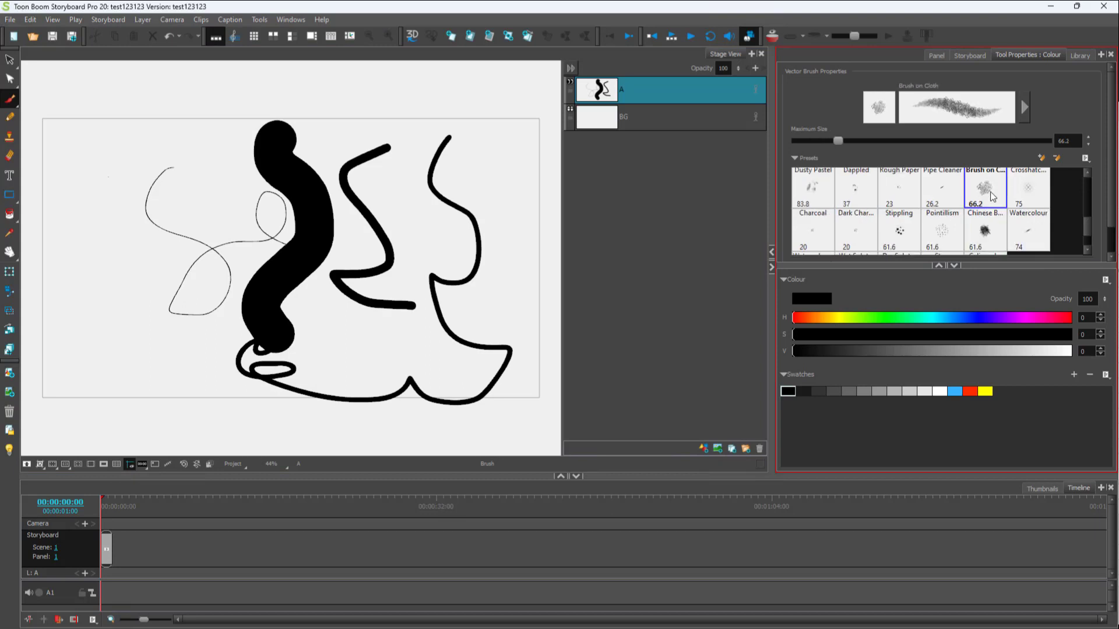
click(985, 232)
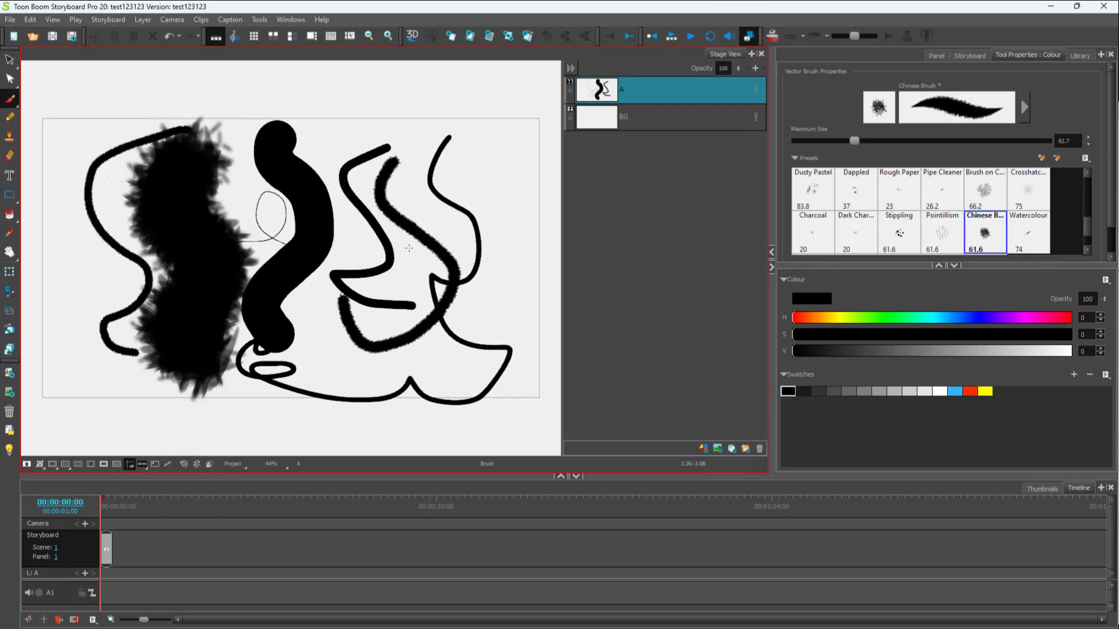
drag(410, 249, 521, 209)
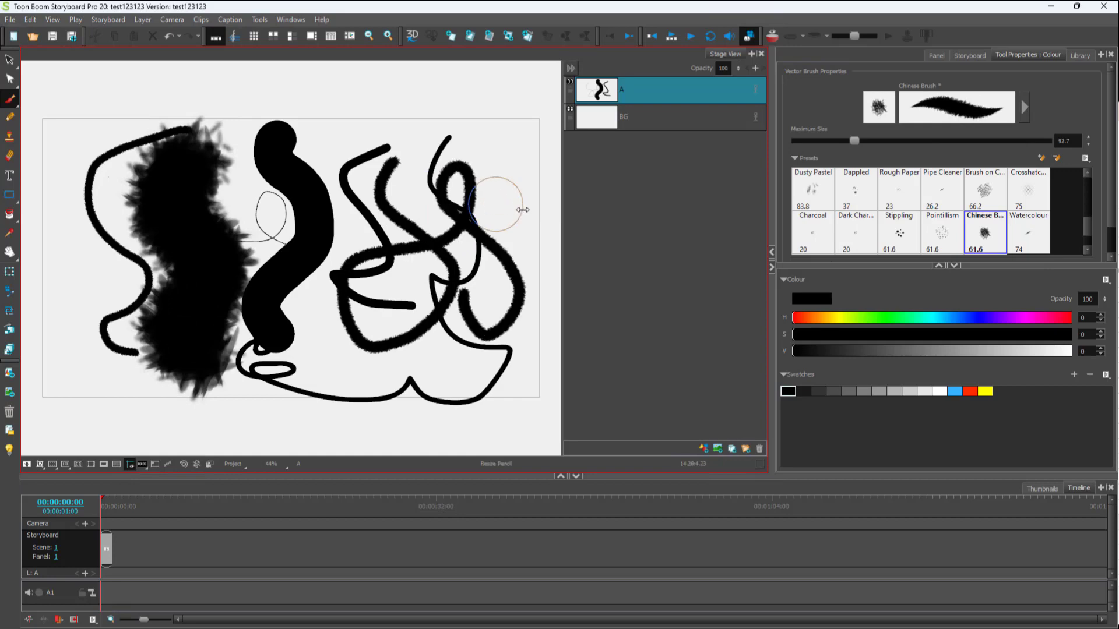